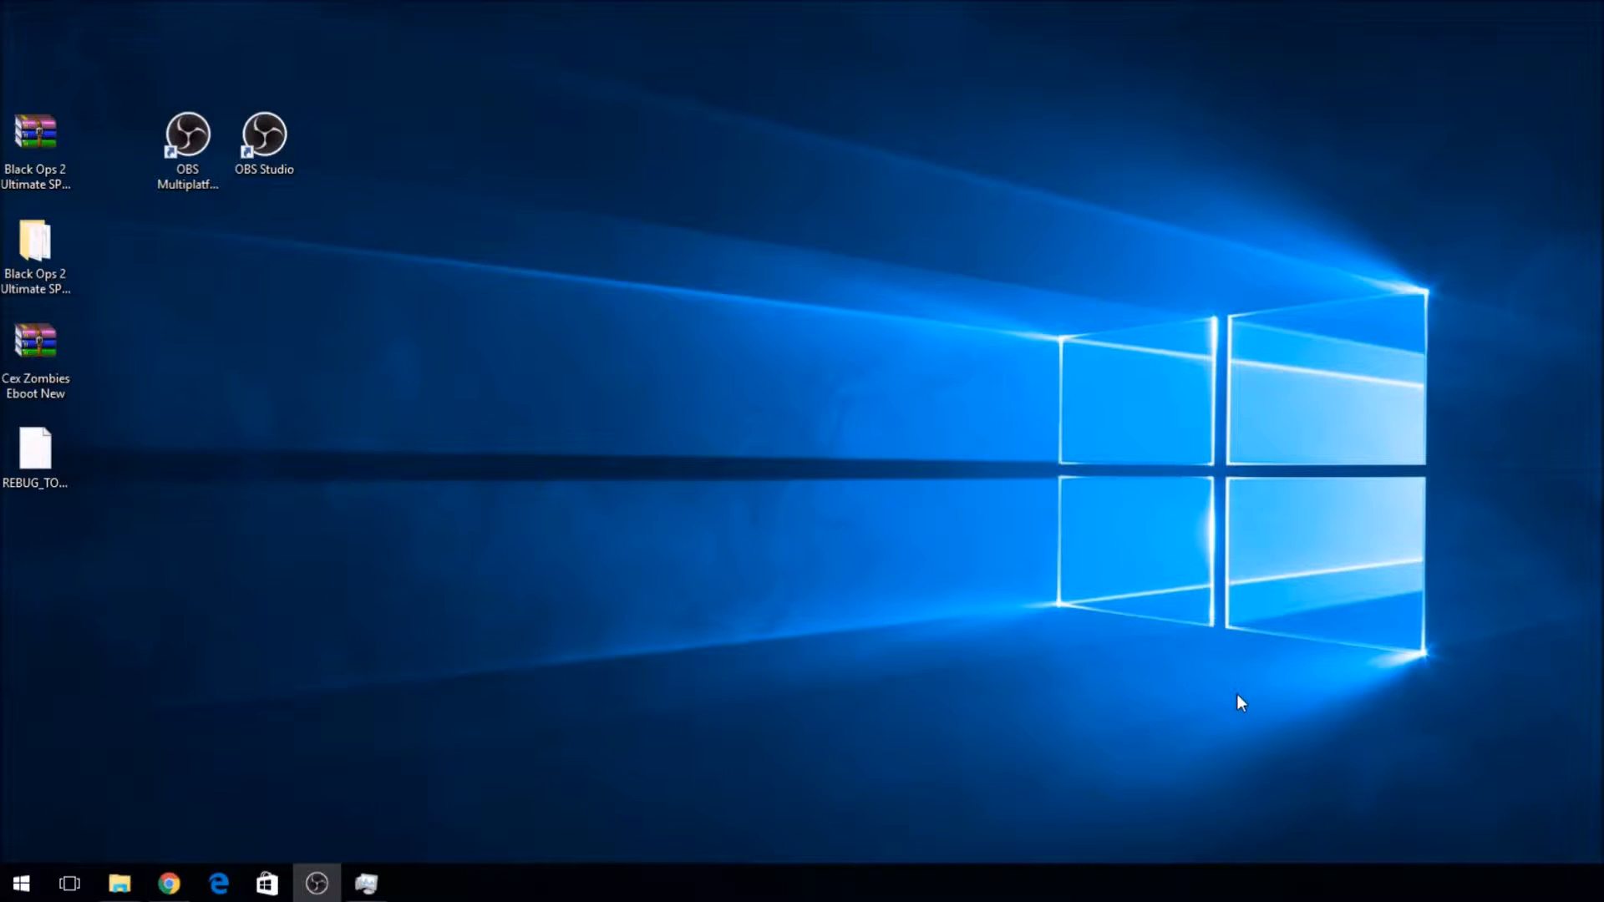
{"action": "mouse_move", "coordinate": [1234, 699]}
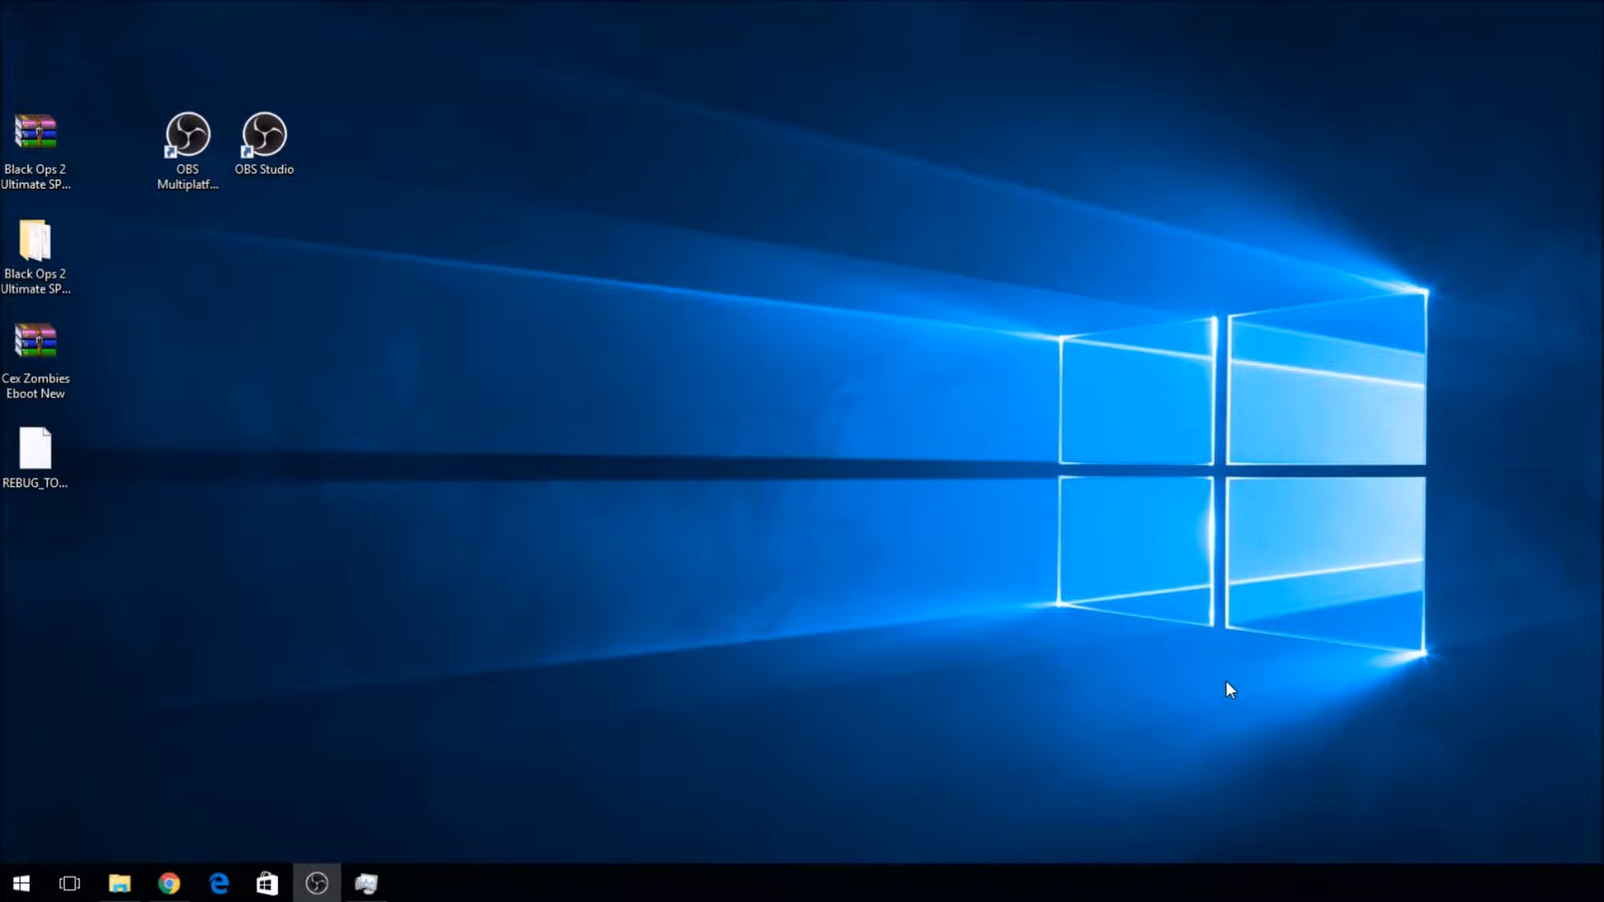
{"action": "mouse_move", "coordinate": [399, 823]}
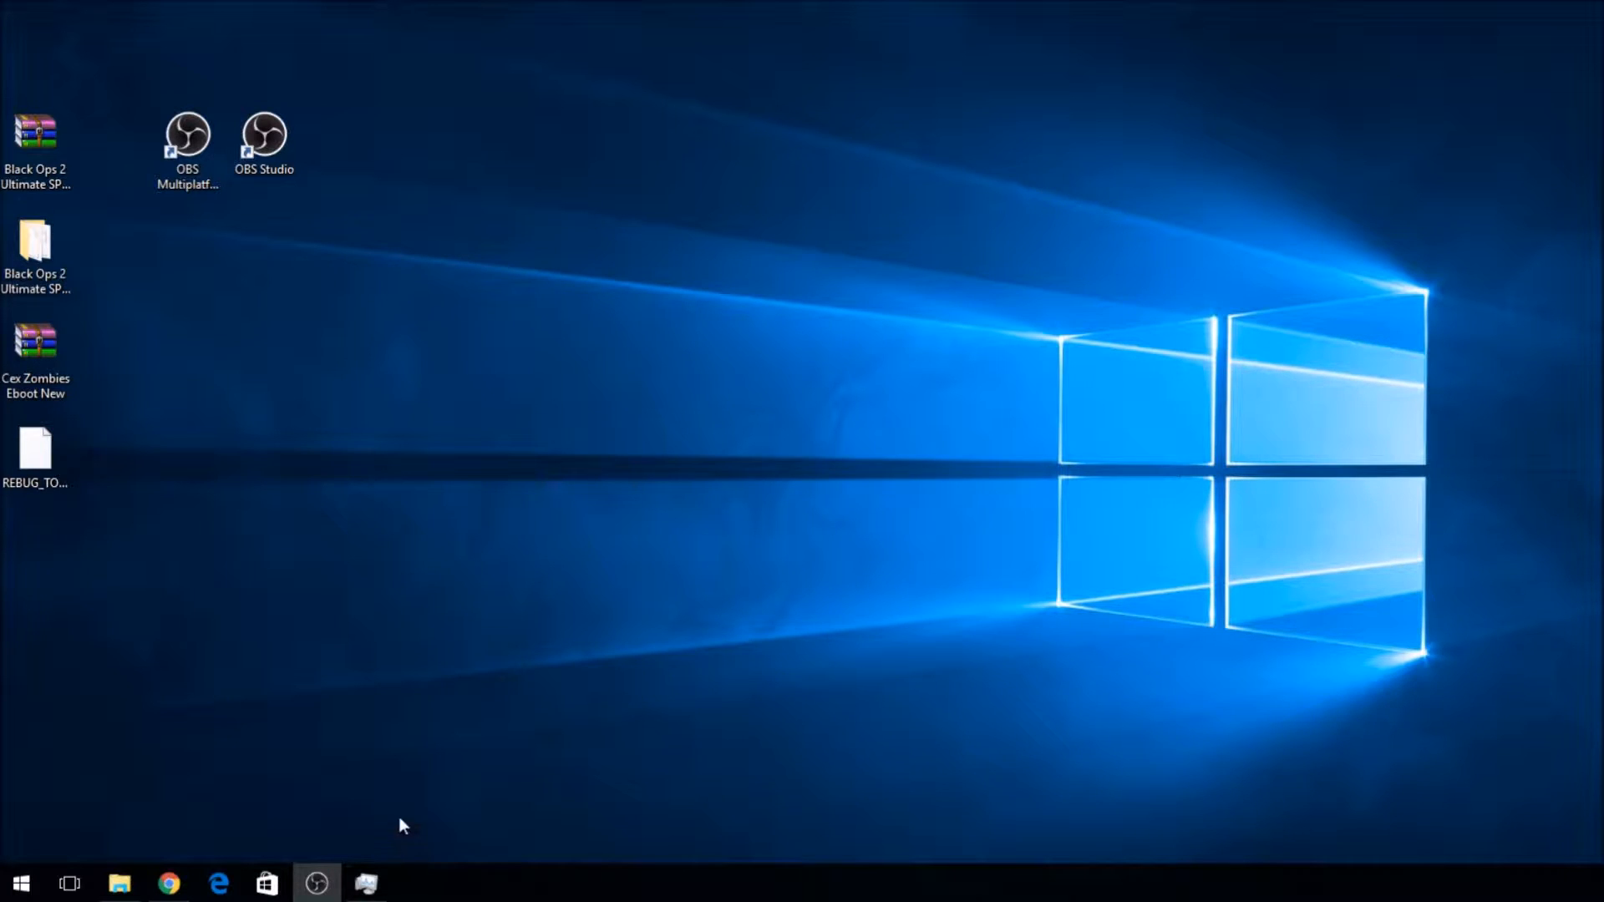
{"action": "mouse_move", "coordinate": [368, 726]}
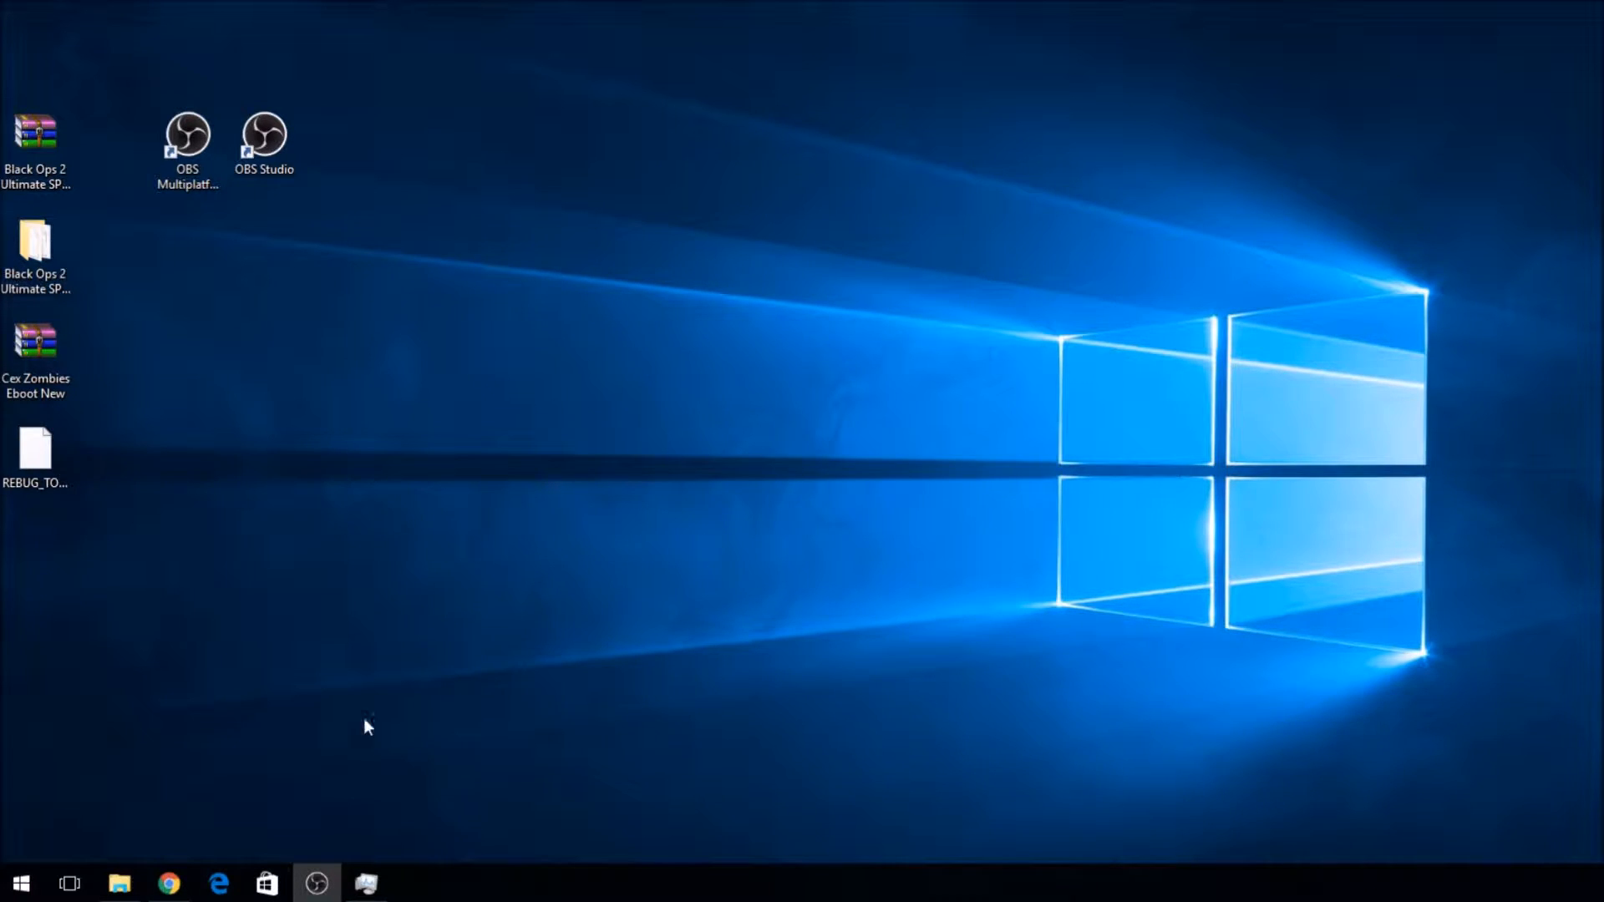
- Copy REBUG_TOOLBOX_FULL_02.02.09.pkg from the desktop onto the USB (E:) drive
{"action": "left_click", "coordinate": [35, 448]}
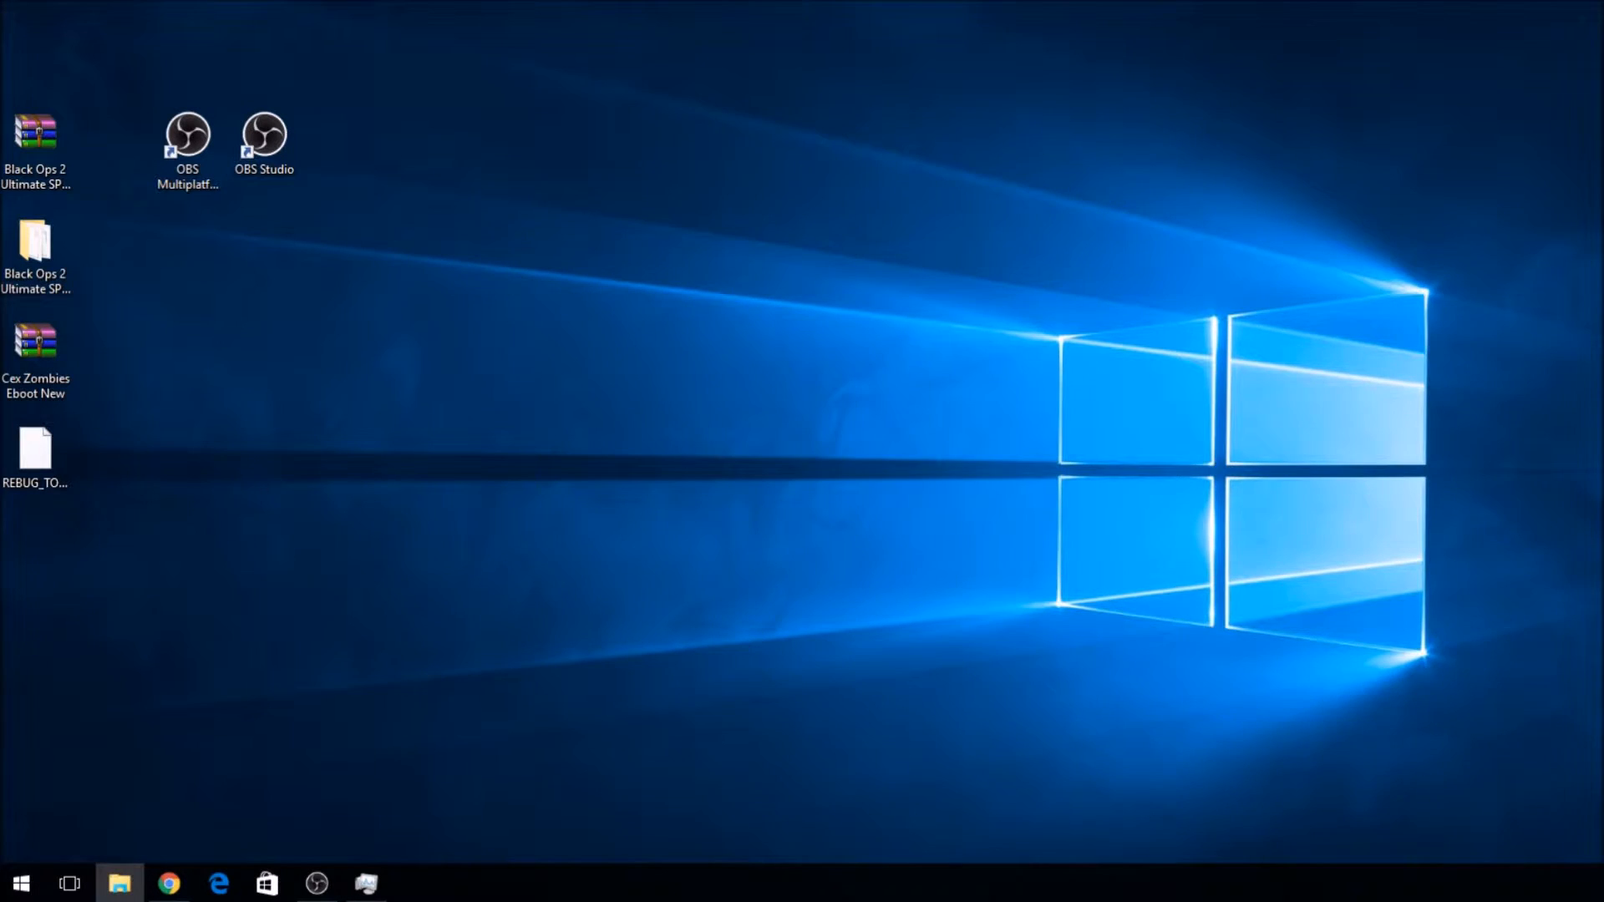
{"action": "left_click", "coordinate": [121, 882]}
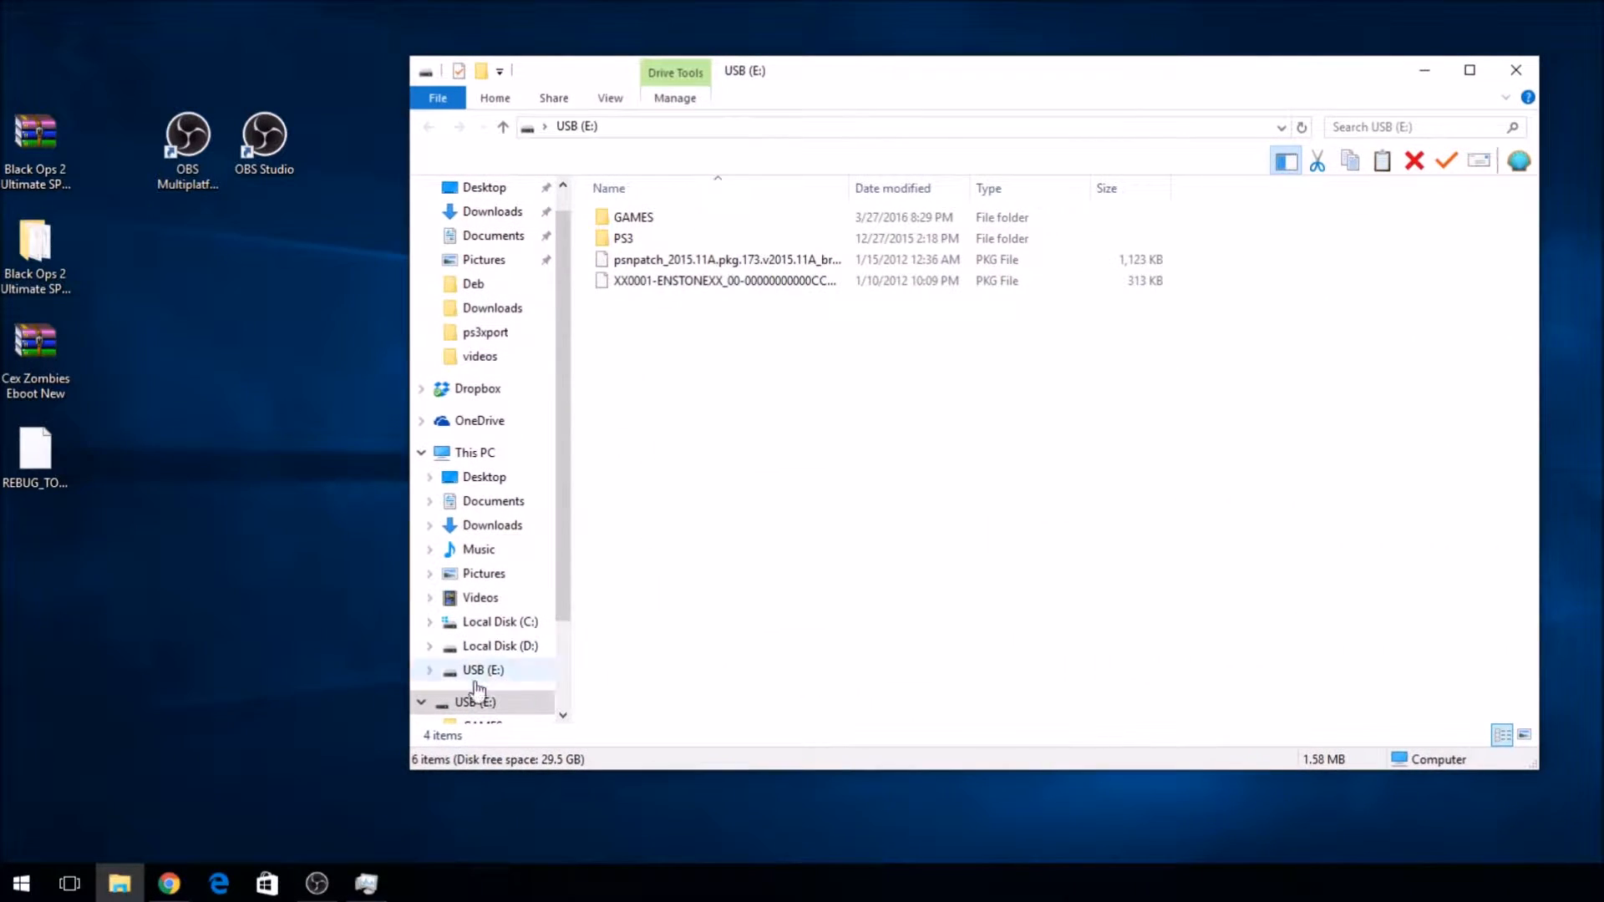
{"action": "left_click", "coordinate": [473, 453]}
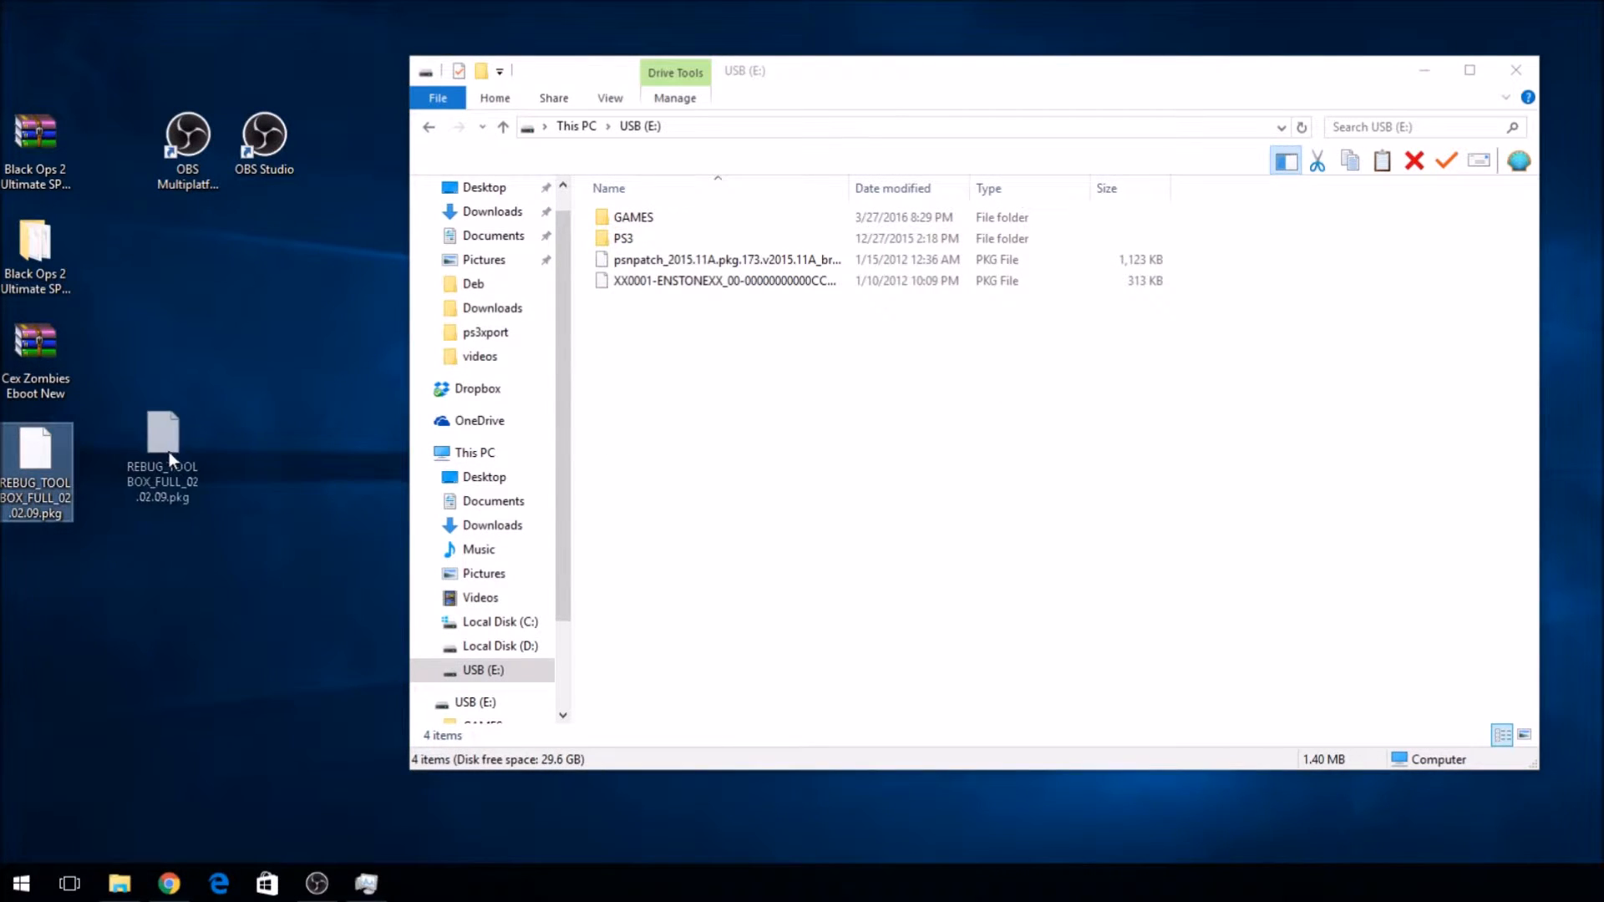
{"action": "left_click_drag", "start_coordinate": [163, 434], "coordinate": [712, 358]}
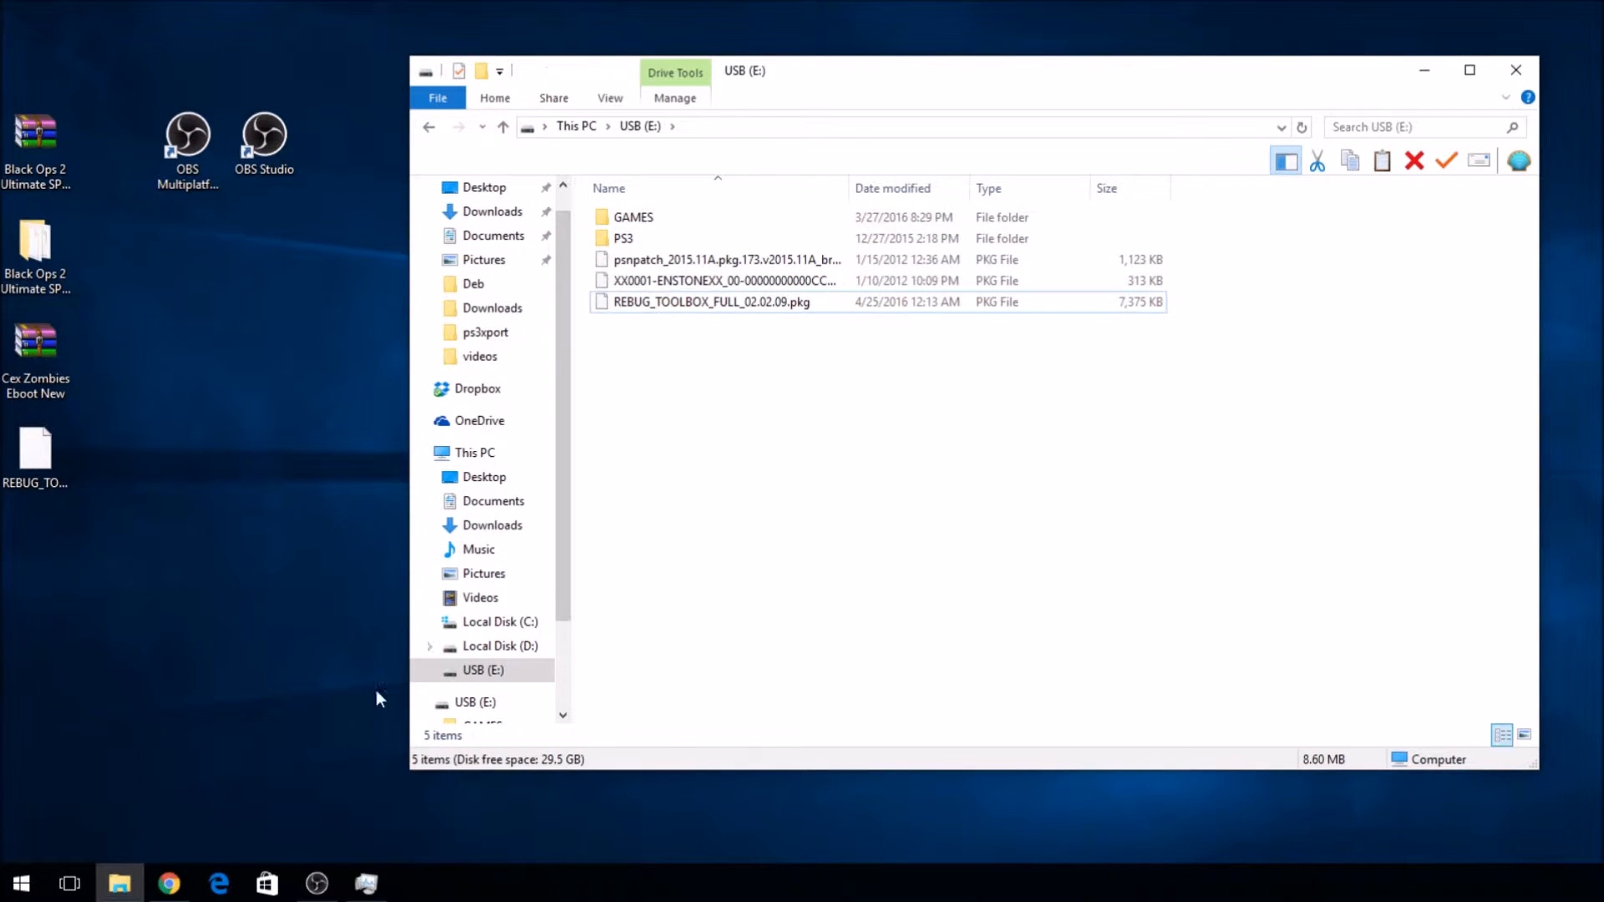
{"action": "mouse_move", "coordinate": [168, 882]}
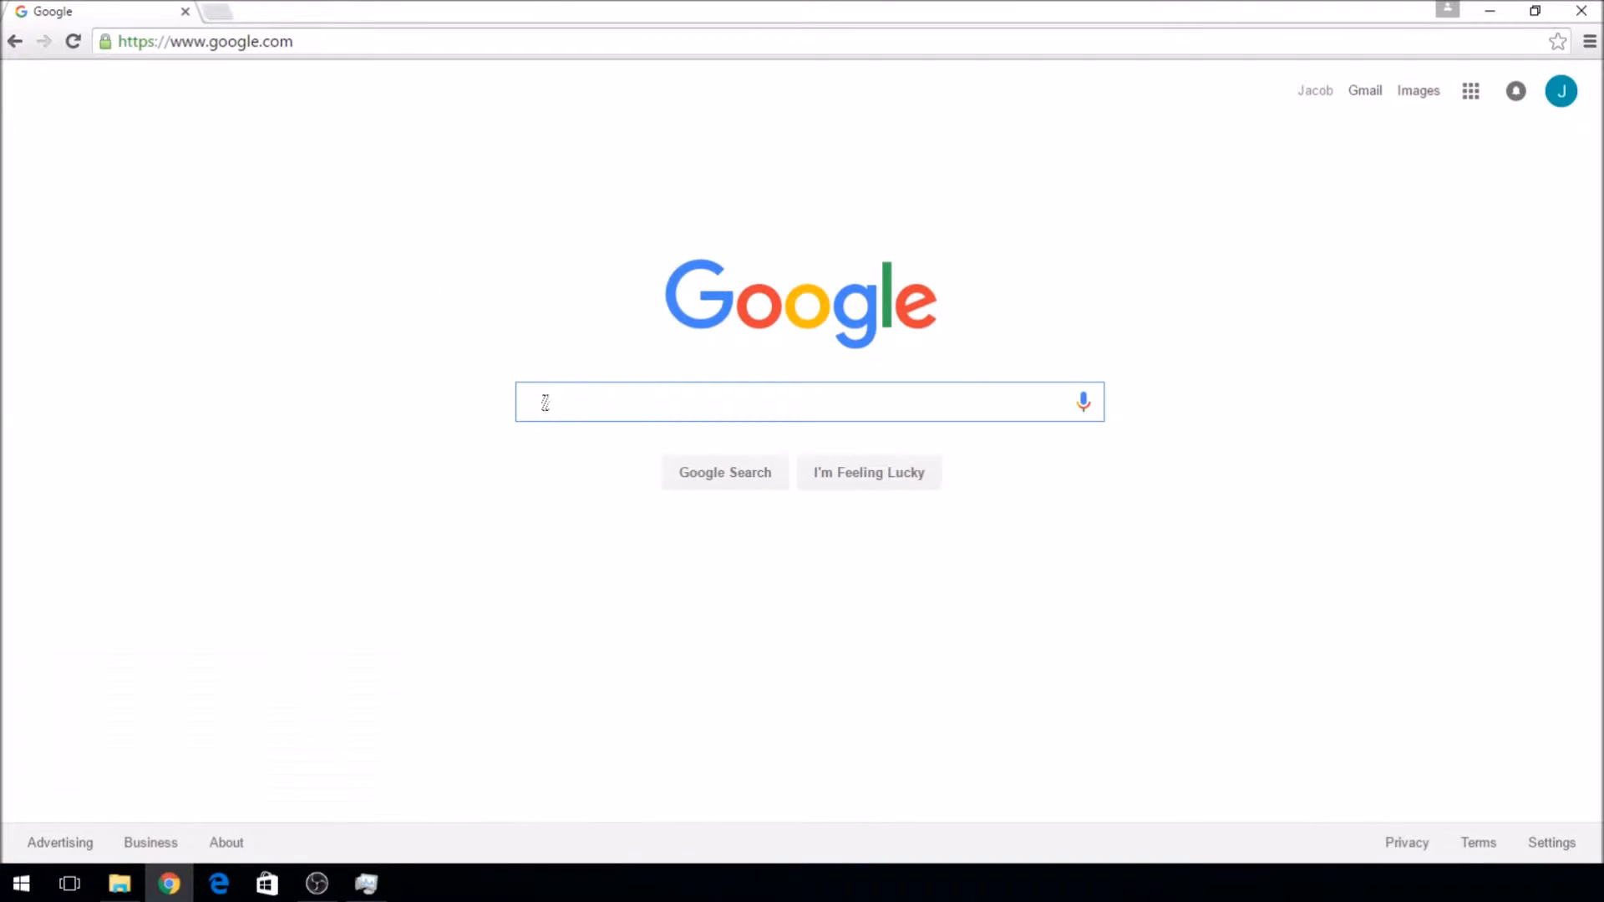
- Search Google for filezilla and download the 64-bit FileZilla Client installer from filezilla-project.org
{"action": "type", "text": "file"}
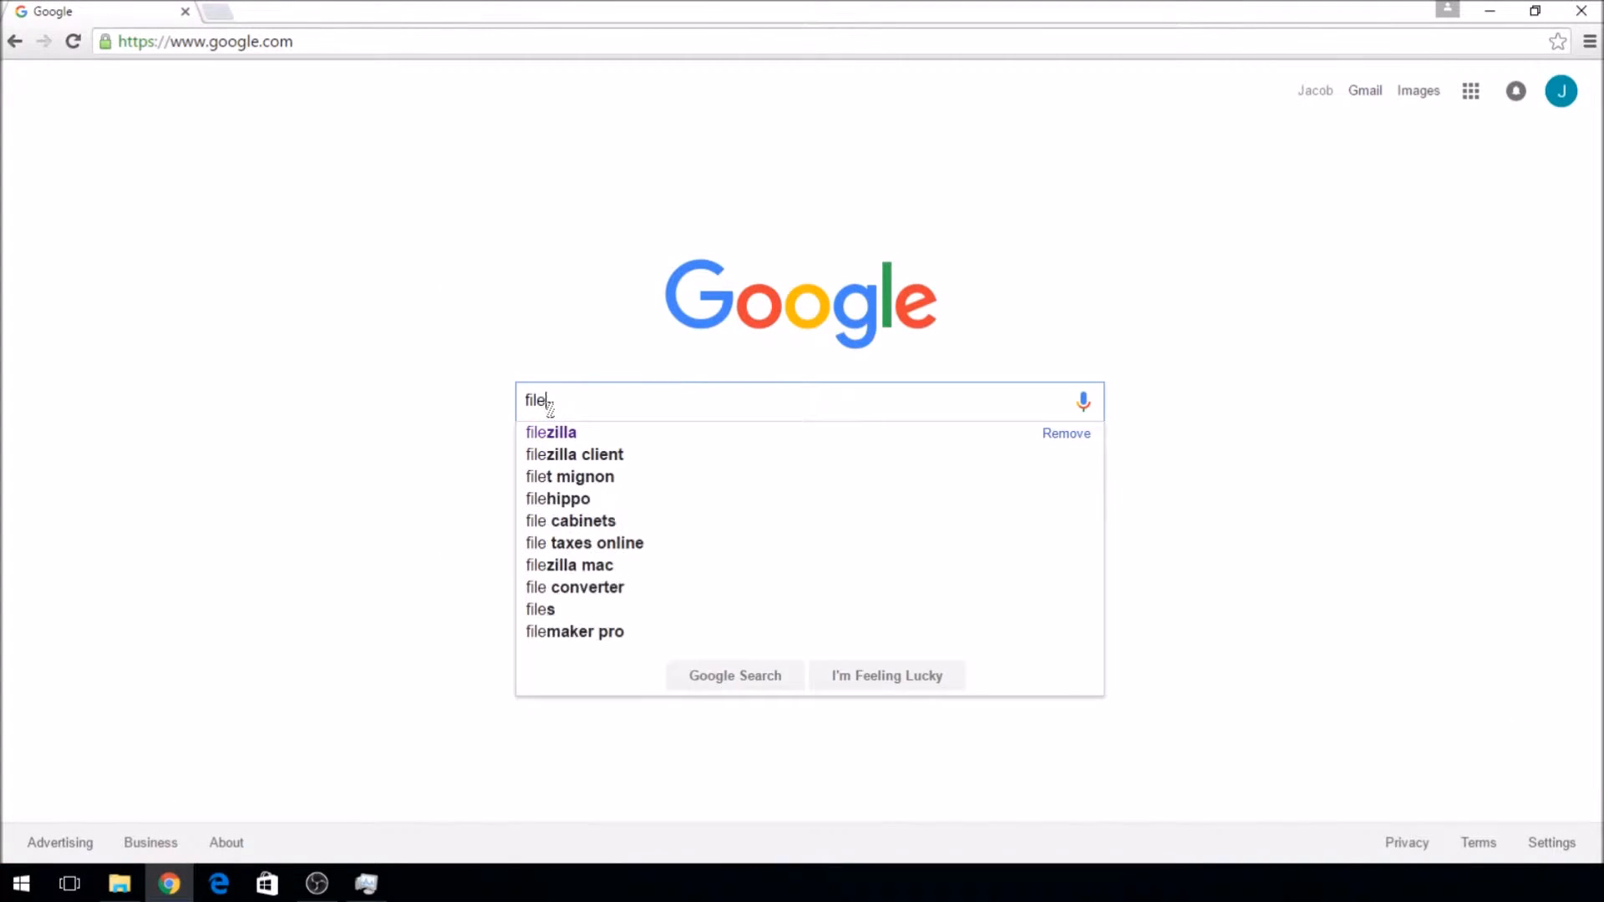
{"action": "left_click", "coordinate": [550, 433]}
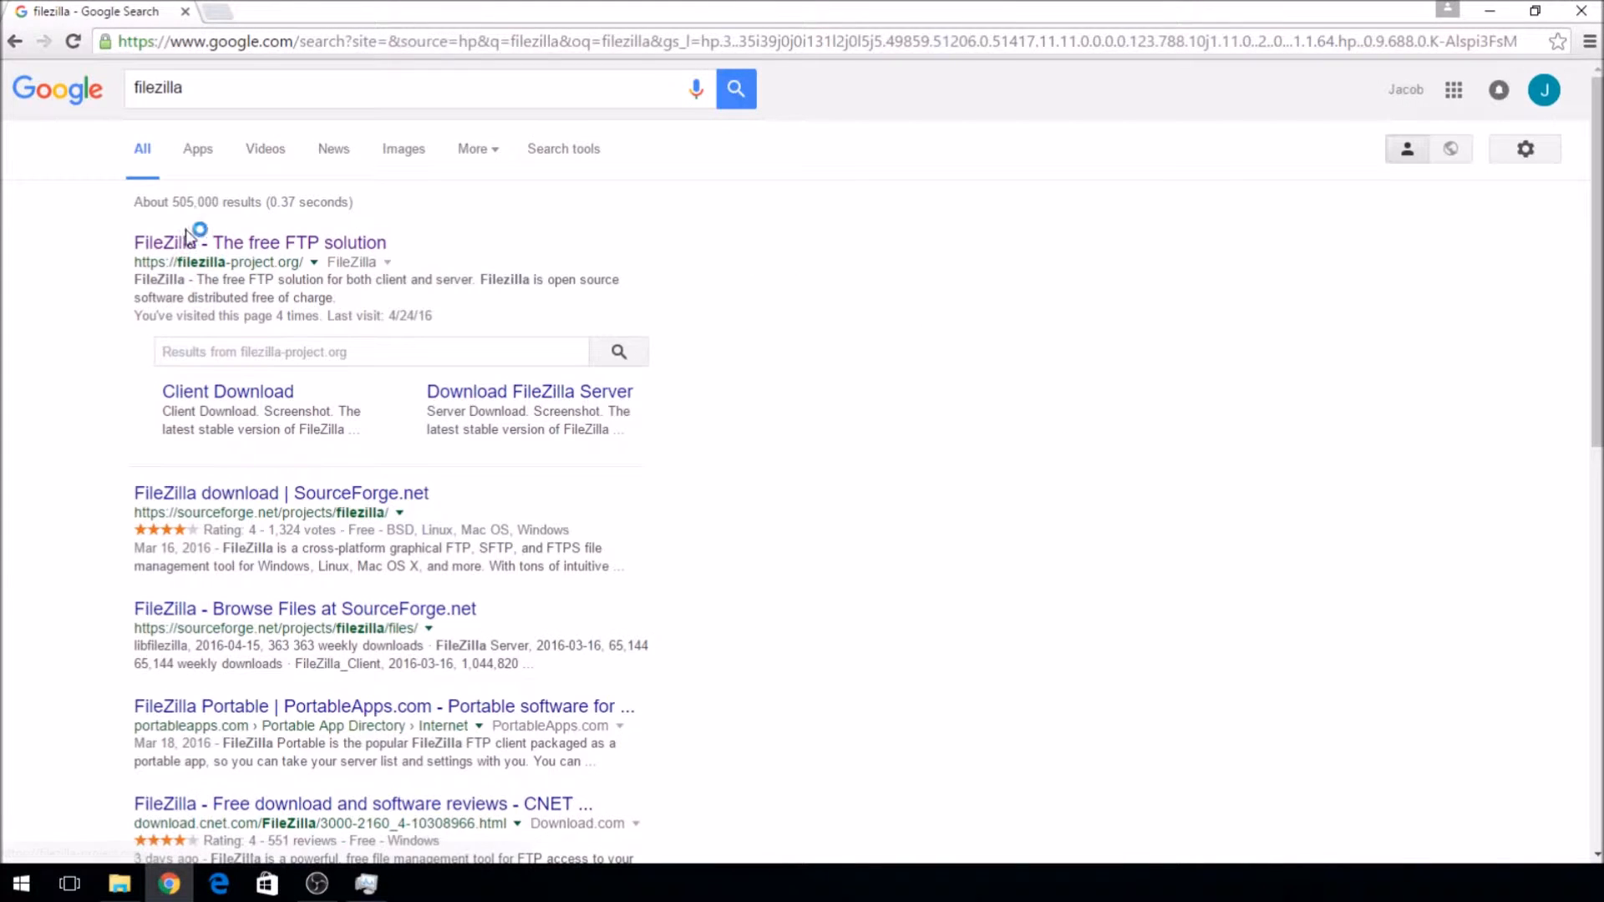
{"action": "left_click", "coordinate": [261, 243]}
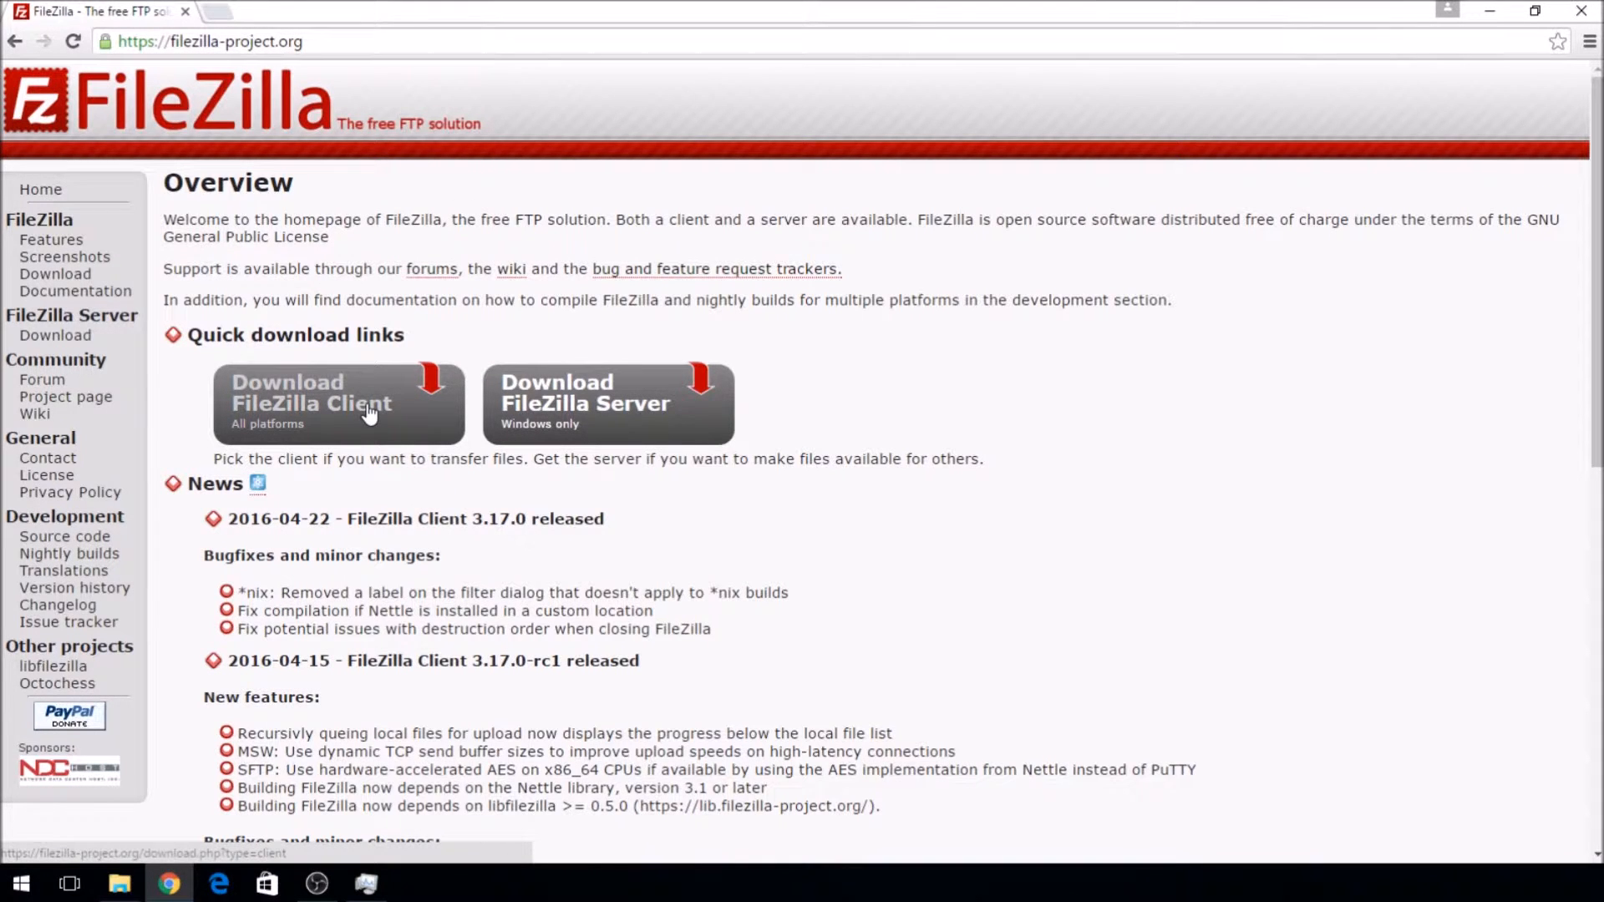
{"action": "left_click", "coordinate": [338, 402]}
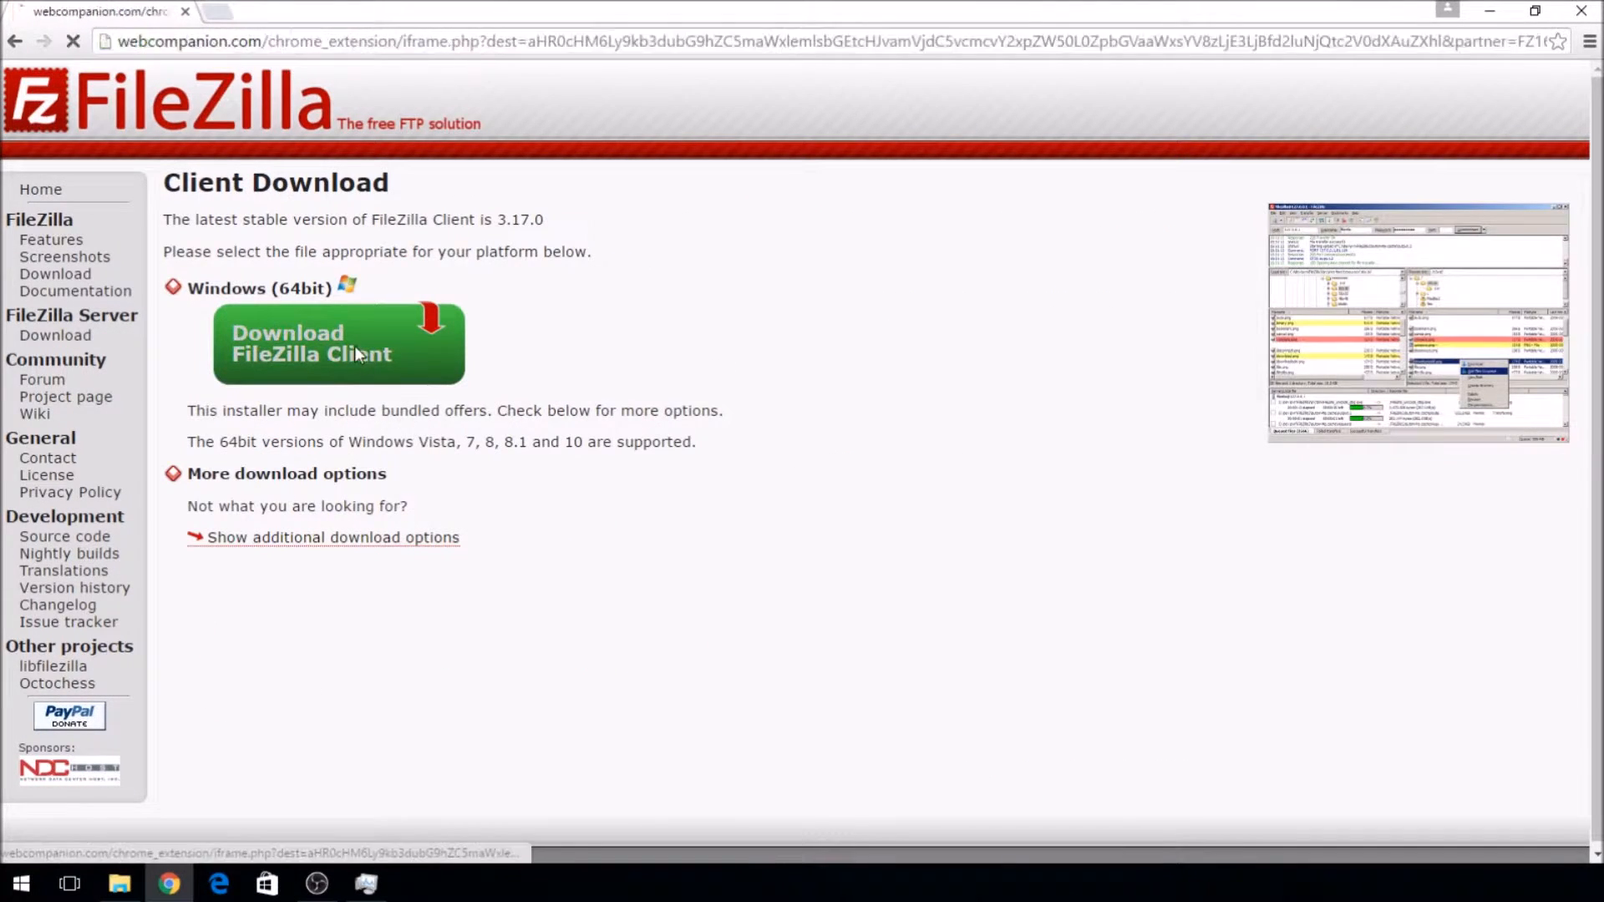
{"action": "left_click", "coordinate": [339, 343]}
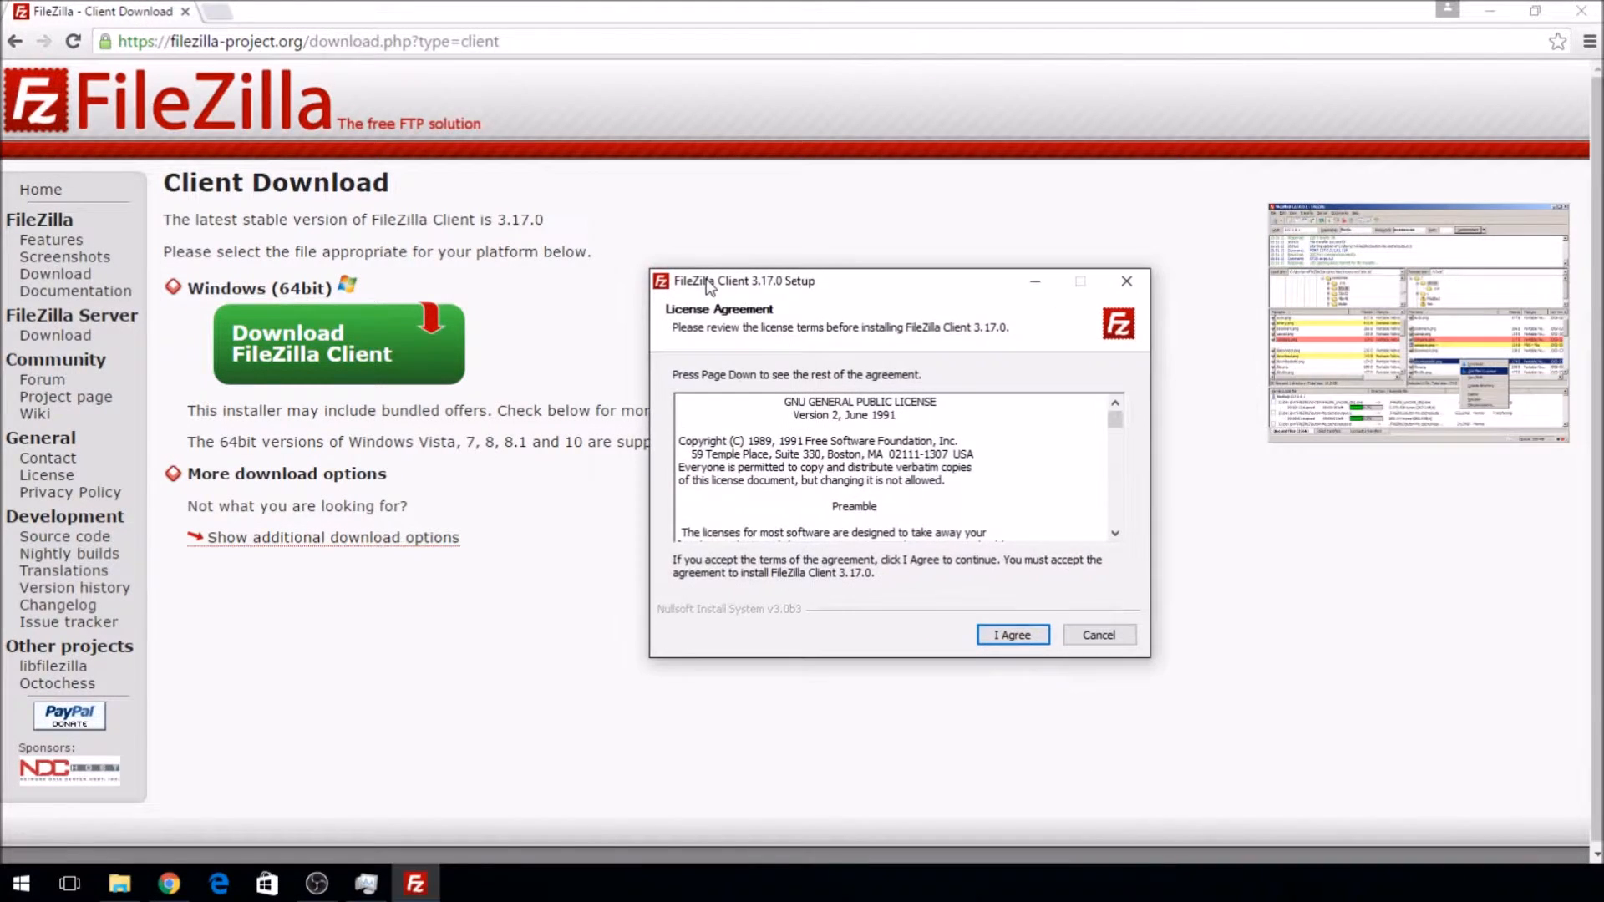
- Accept the GNU license, then cancel setup since FileZilla 3.17.0 is already installed
{"action": "left_click", "coordinate": [1010, 635]}
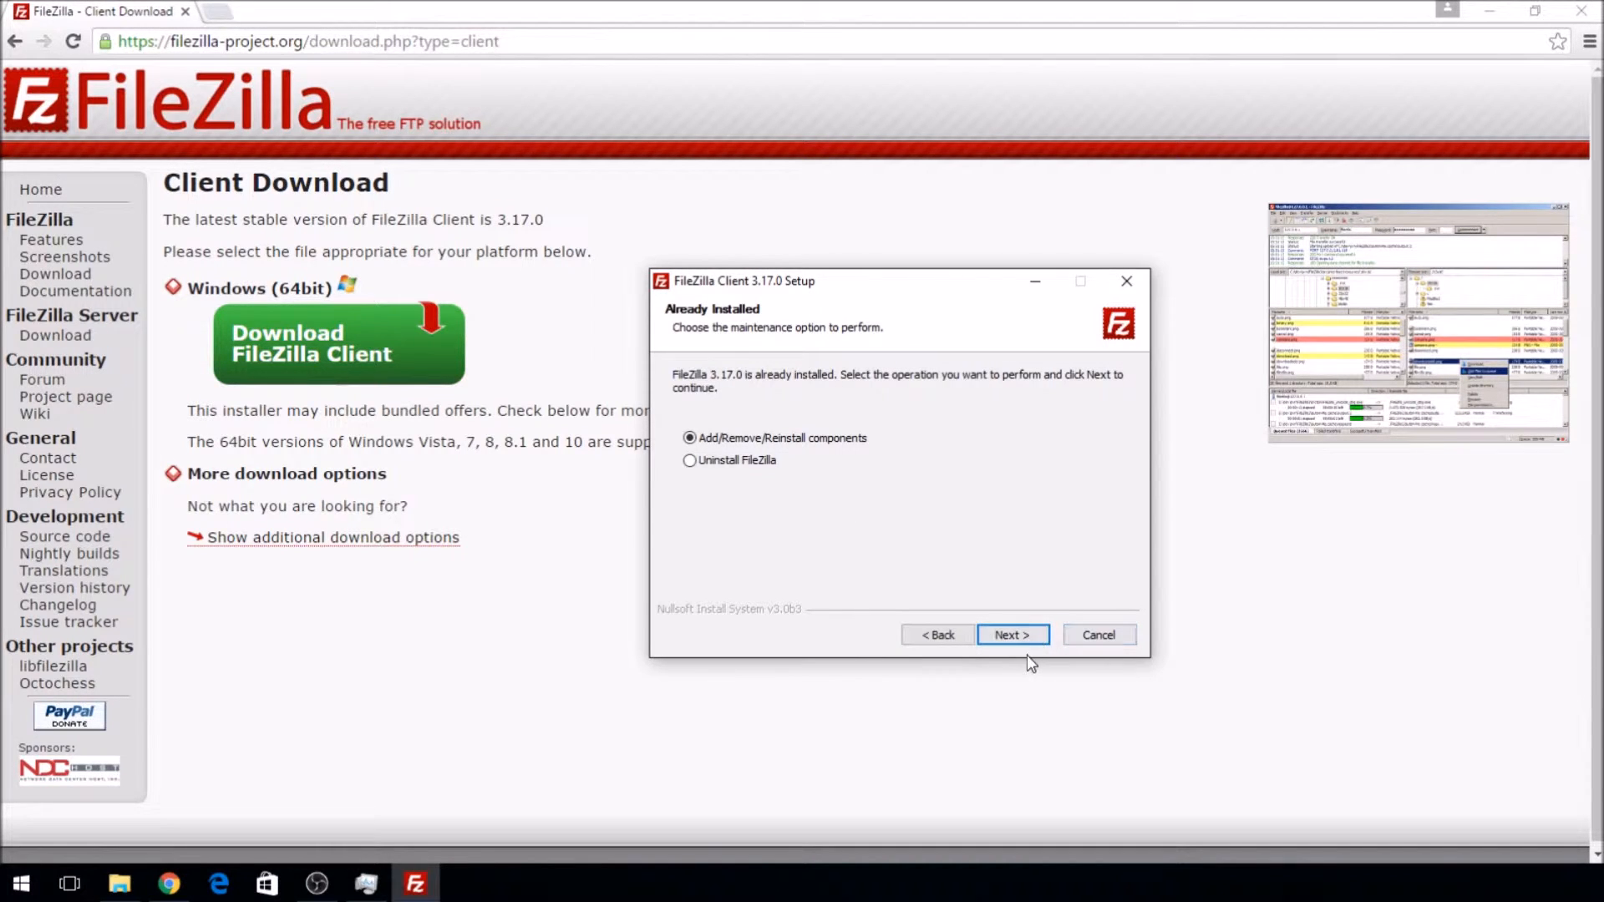
{"action": "mouse_move", "coordinate": [1097, 635]}
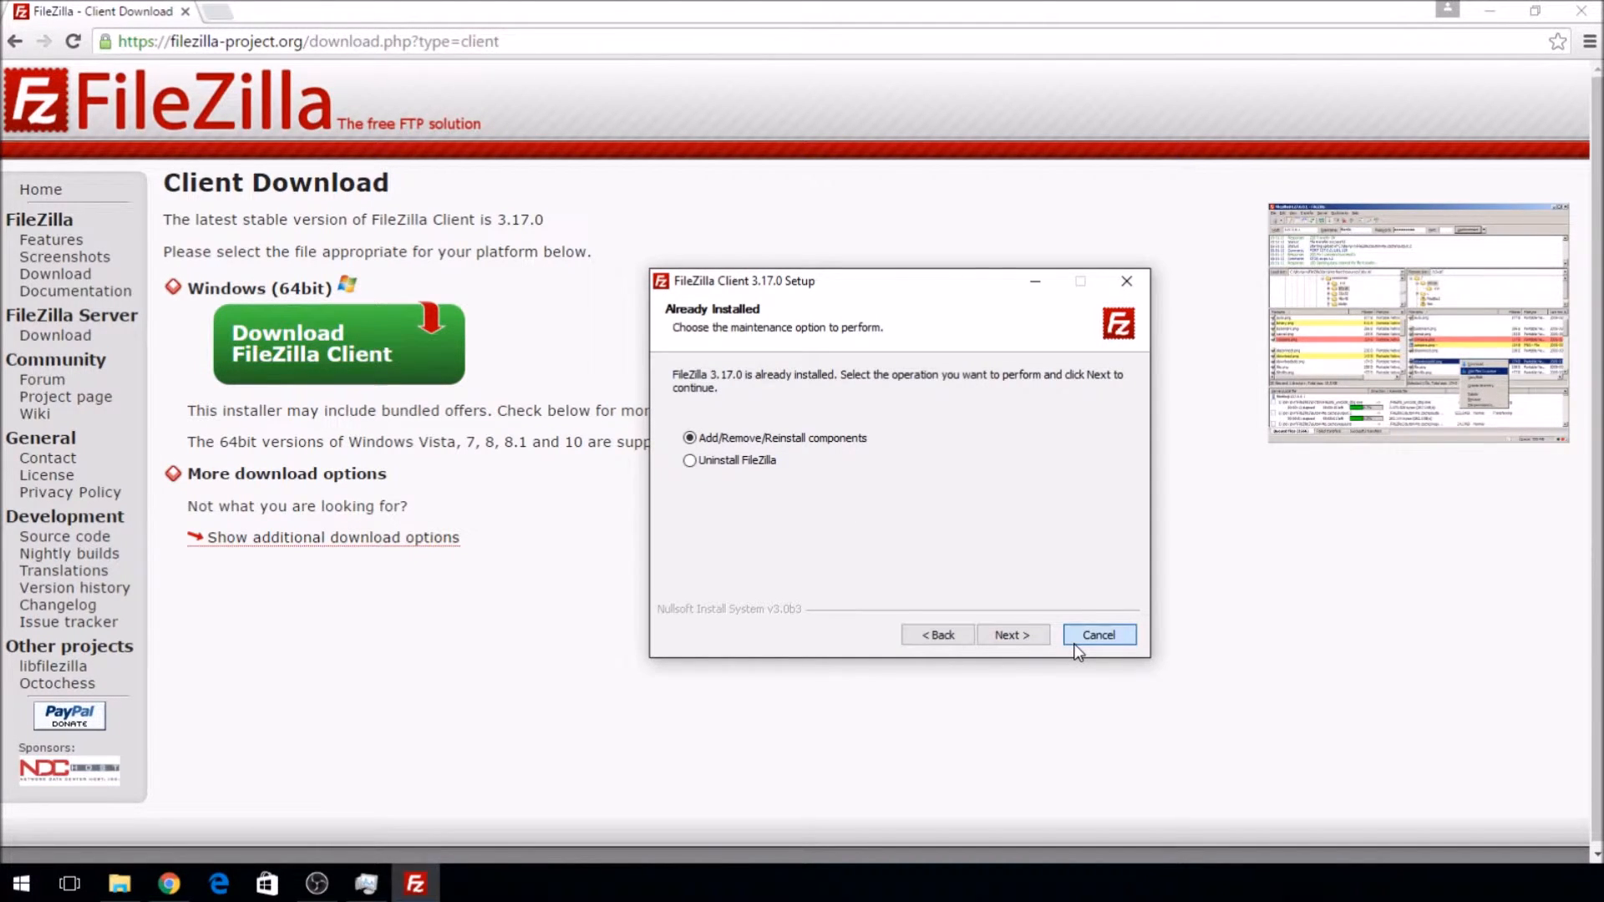
{"action": "left_click", "coordinate": [1097, 635]}
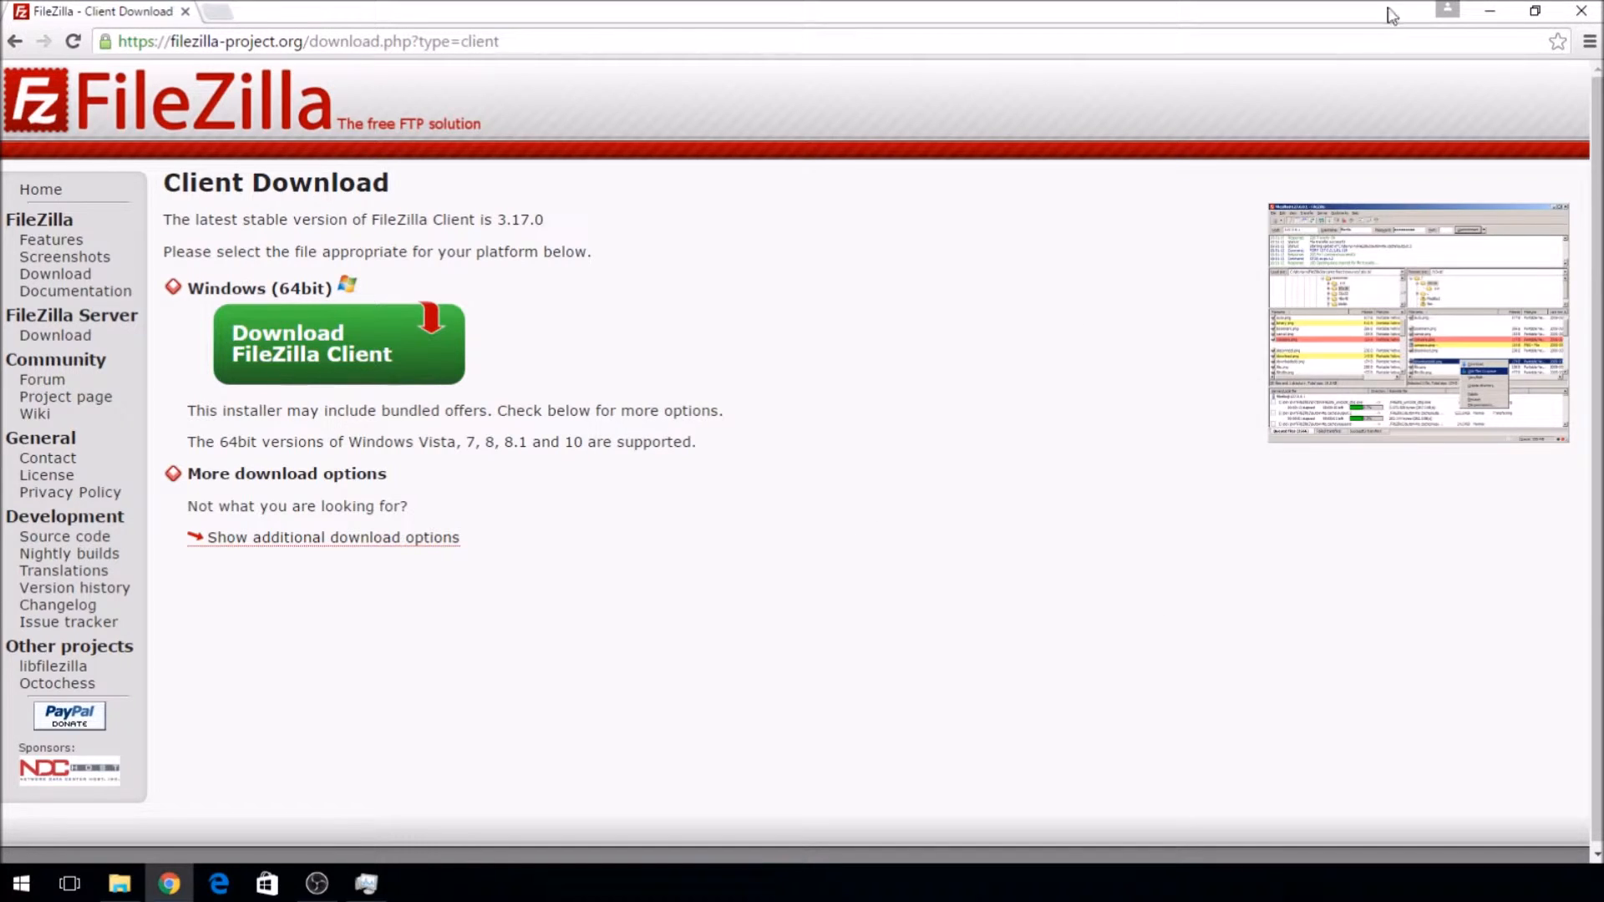
- Launch FileZilla from the Start menu, showing the local D:\ps3 games folder, not yet connected
{"action": "left_click", "coordinate": [20, 882]}
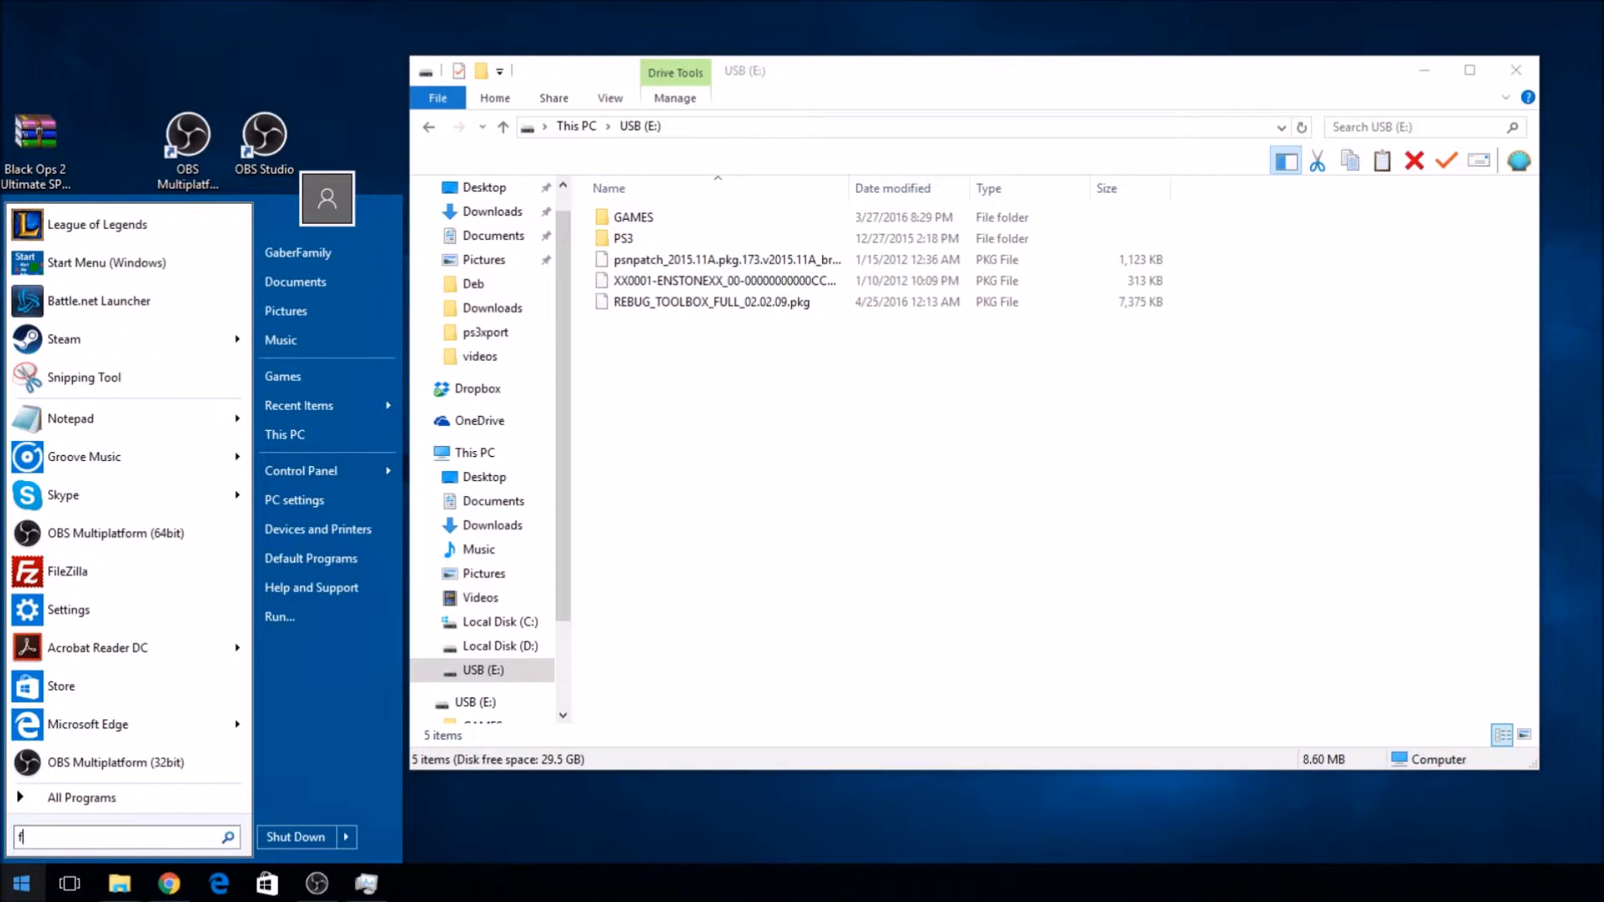
{"action": "left_click", "coordinate": [67, 572]}
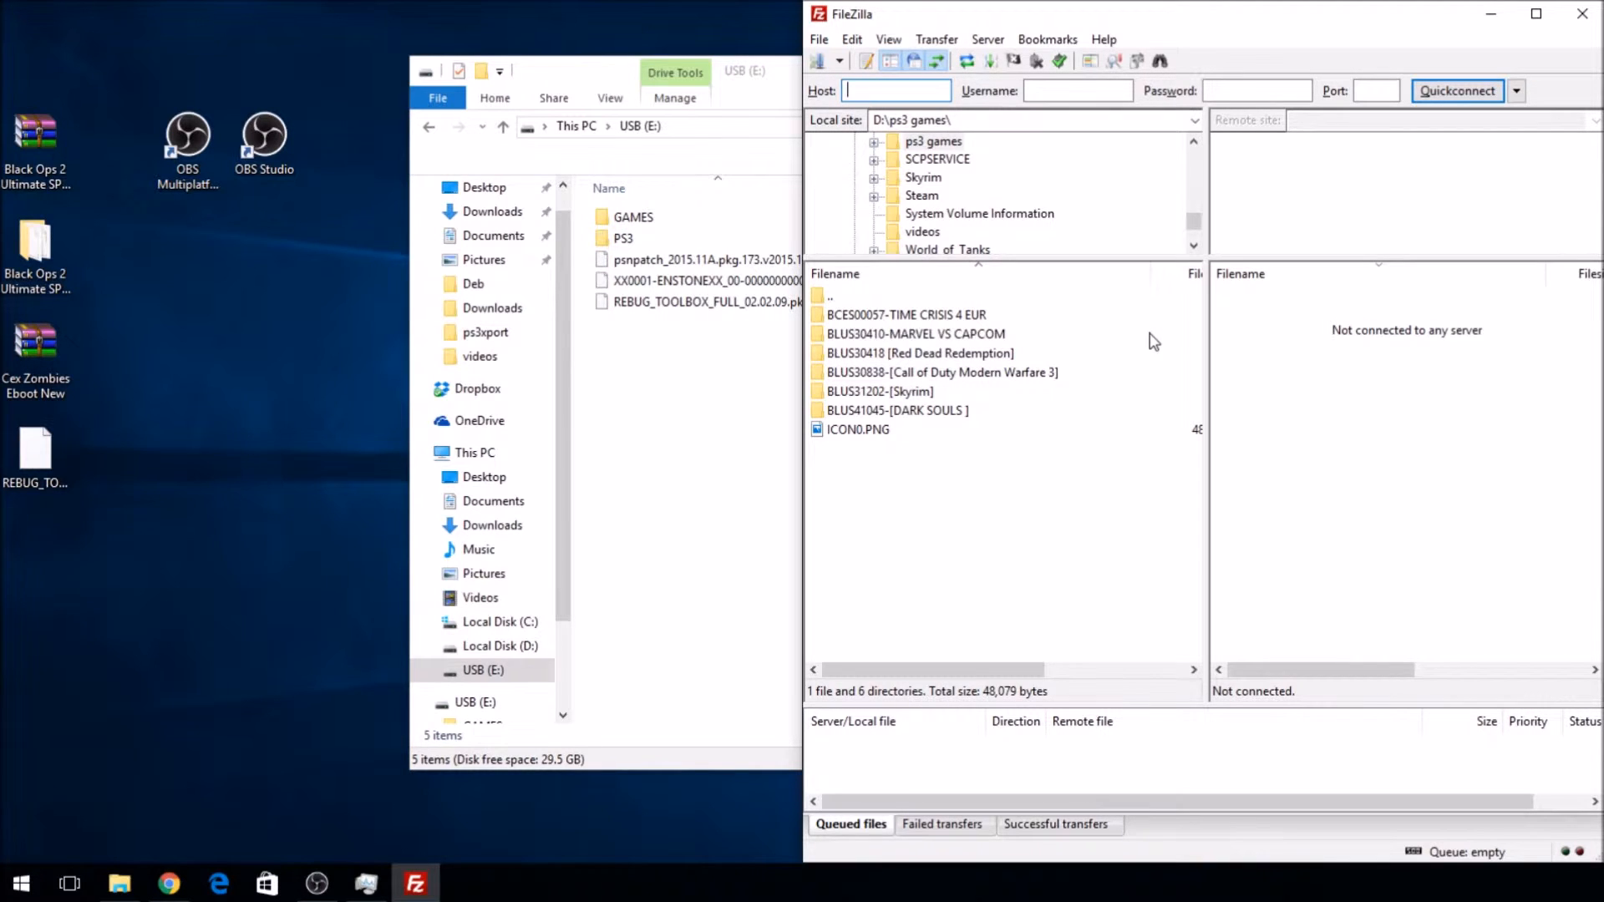
{"action": "mouse_move", "coordinate": [1149, 348]}
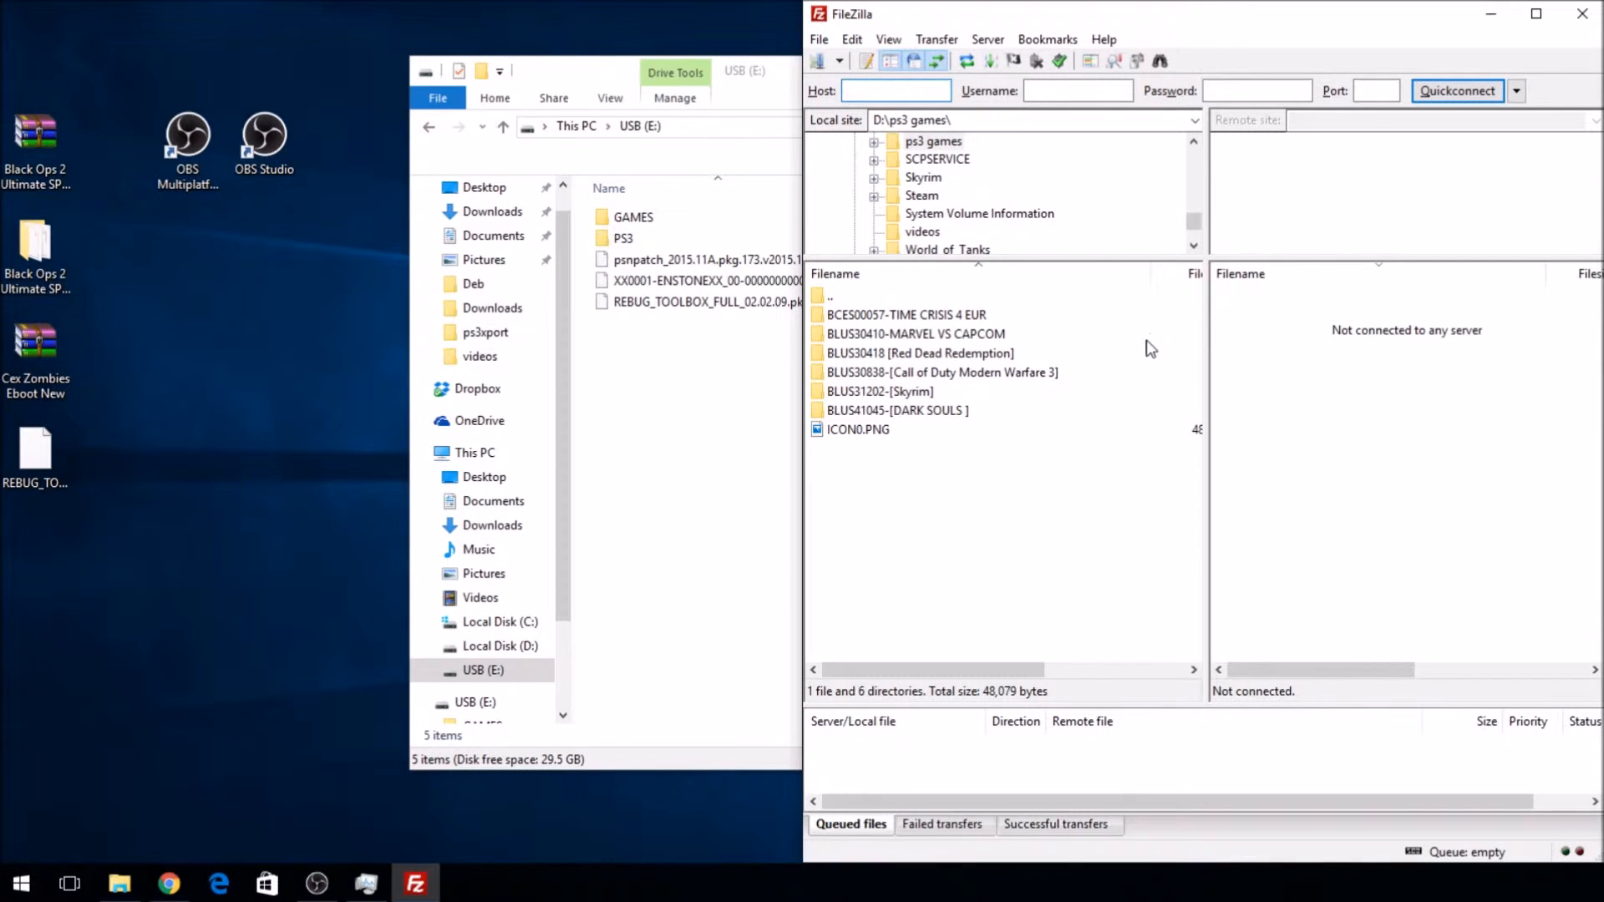
{"action": "mouse_move", "coordinate": [941, 416]}
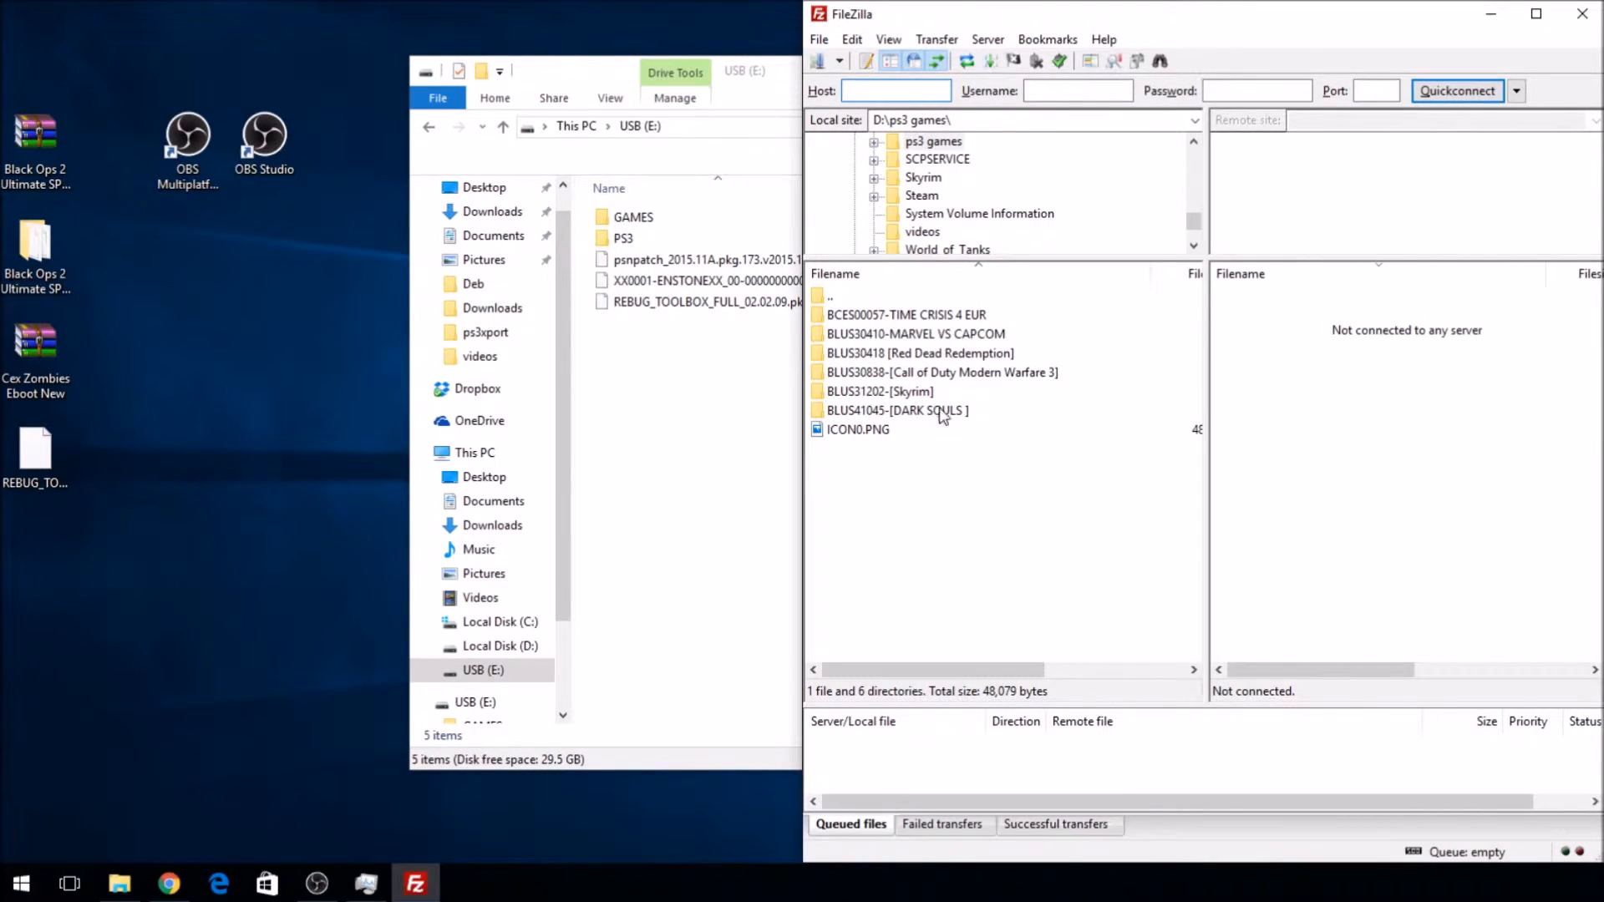
{"action": "mouse_move", "coordinate": [623, 664]}
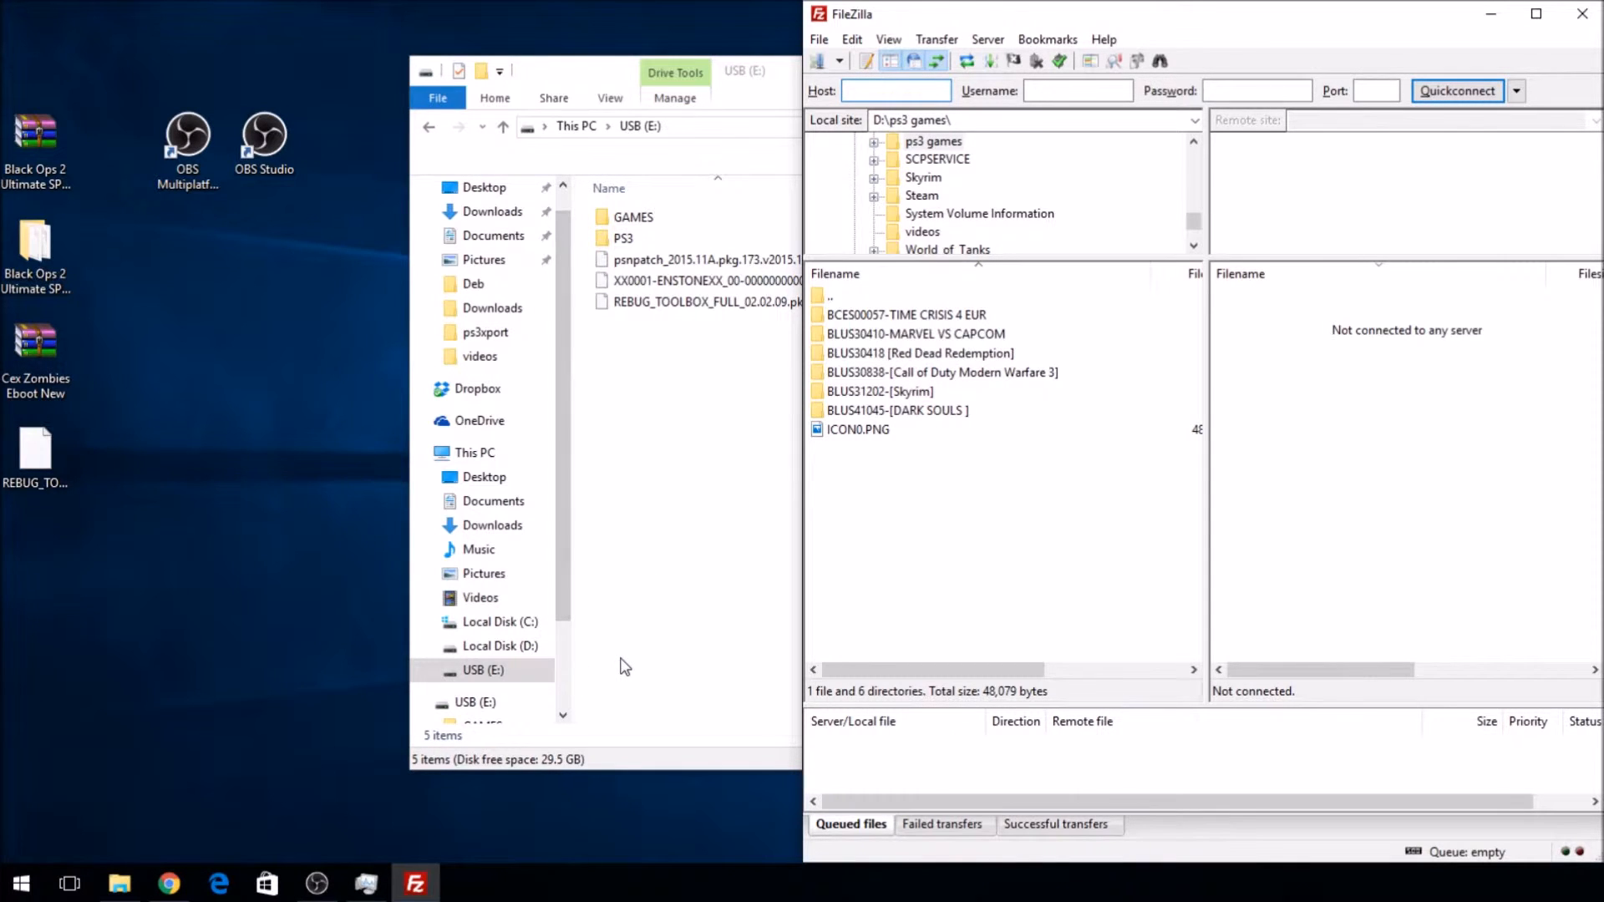
{"action": "mouse_move", "coordinate": [661, 625]}
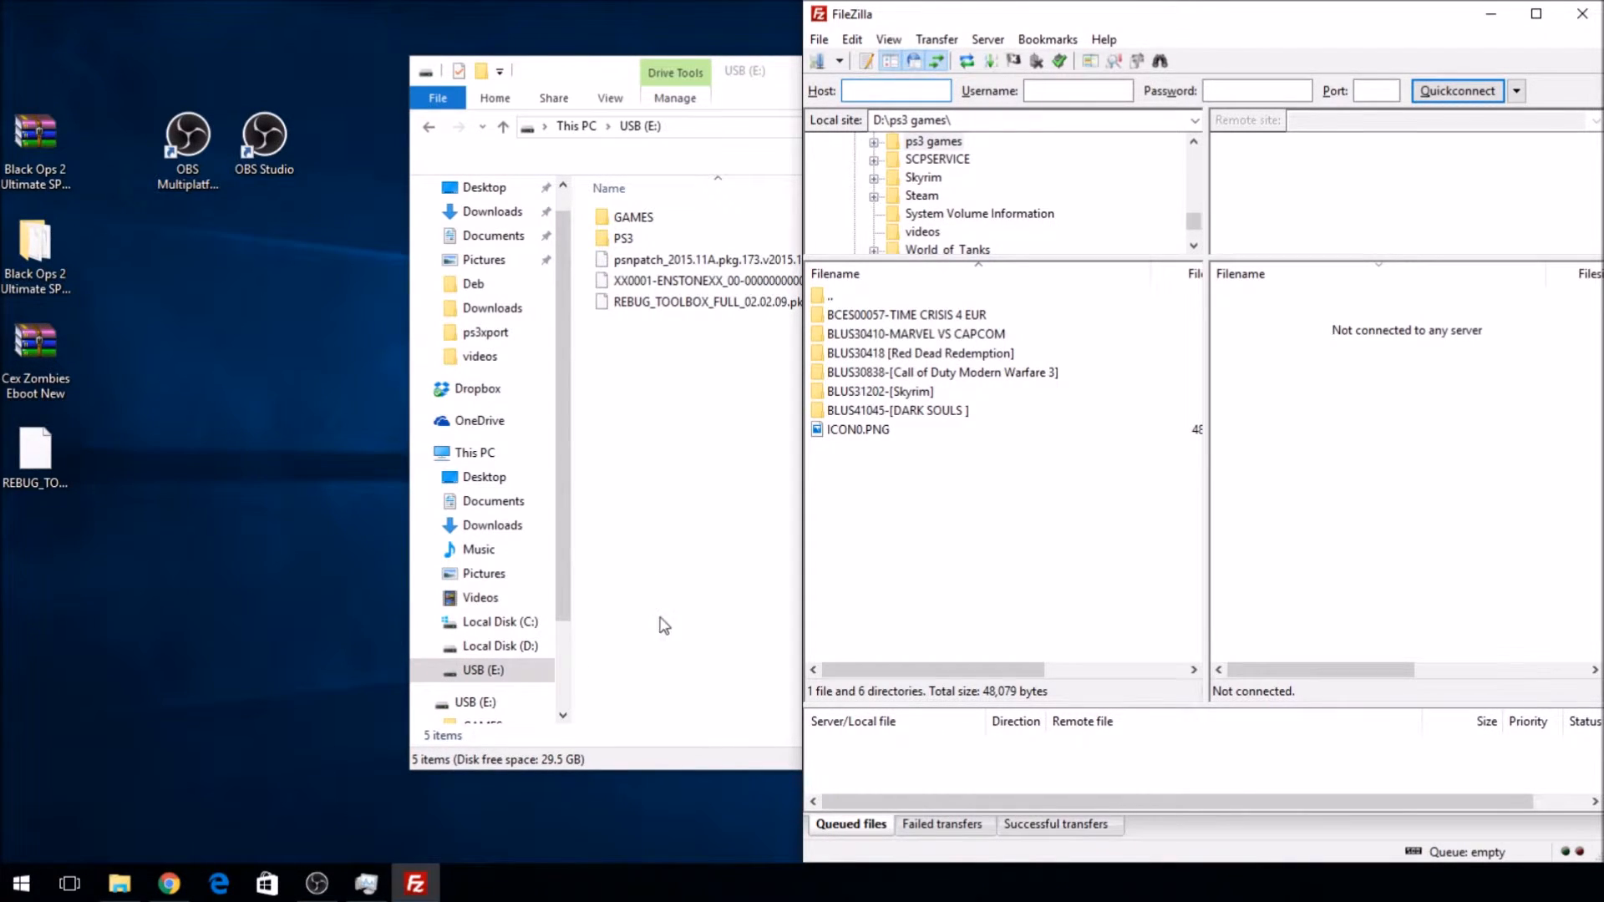